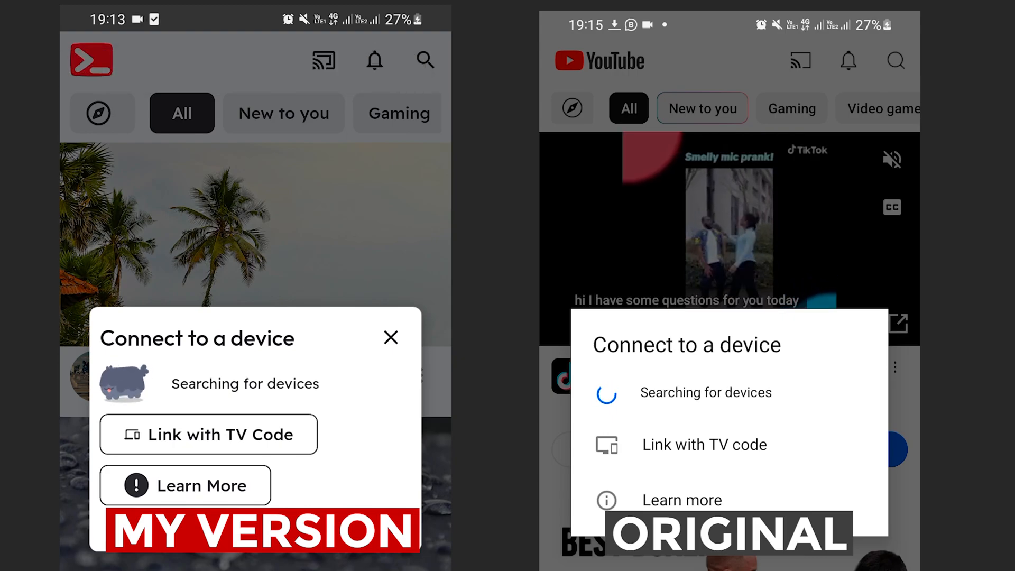
Step: Start a new document from the 800 × 800 px, 72 ppi Custom preset
click(390, 337)
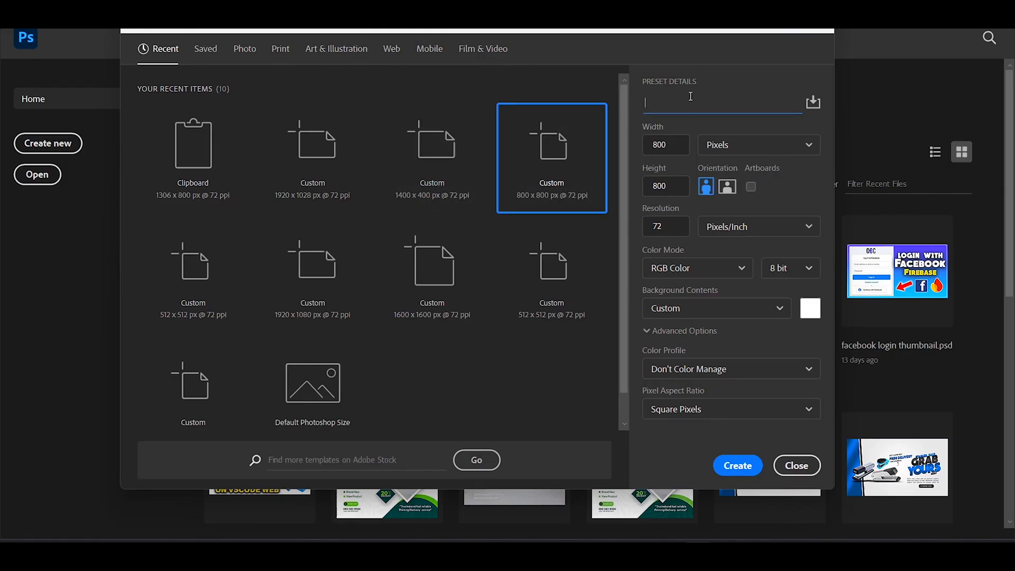
Step: Reopen the recent YouMeme Logo document and frame a tight crop around the icon and text
click(797, 465)
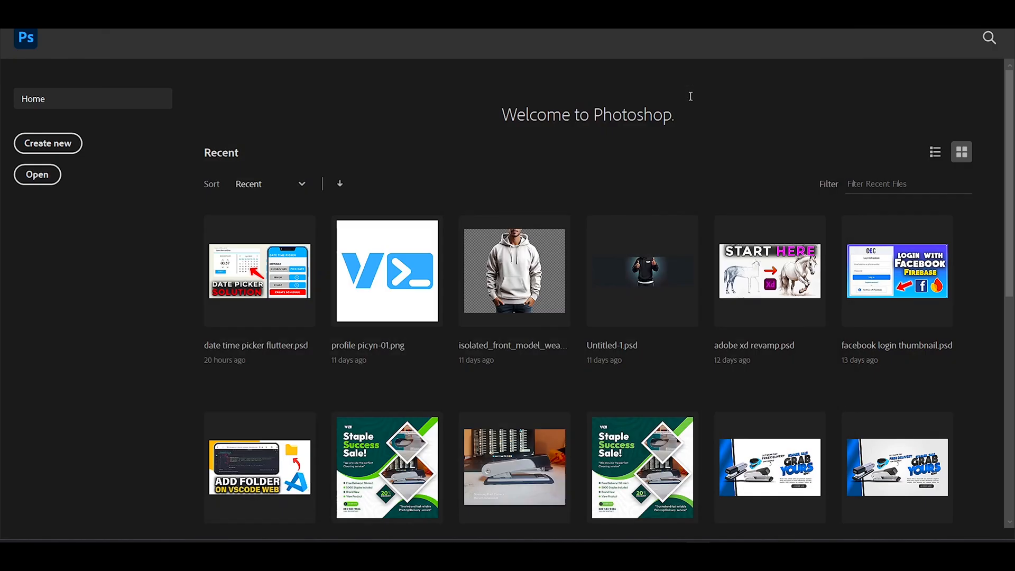
double_click(388, 270)
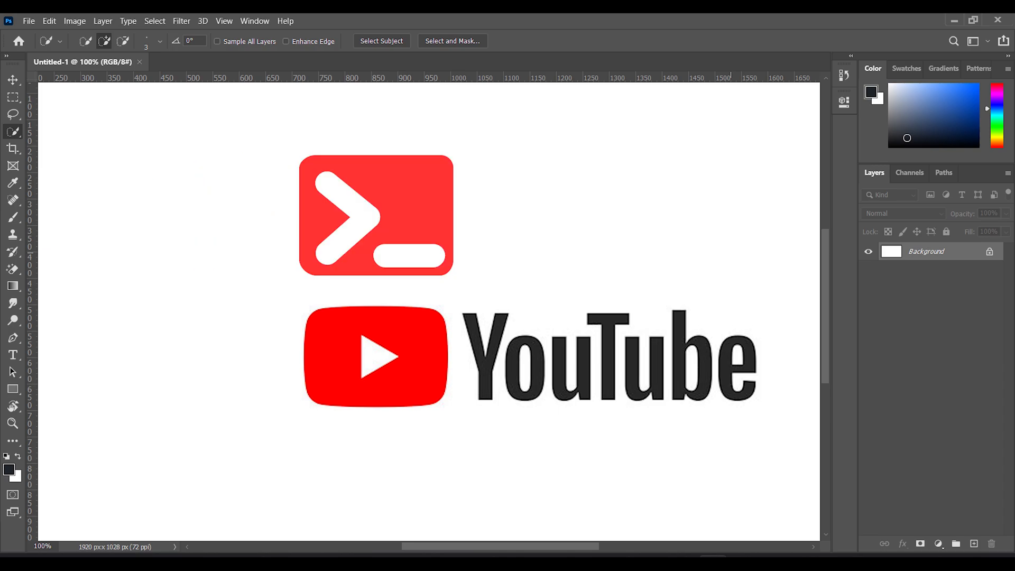
text(YouMeme)
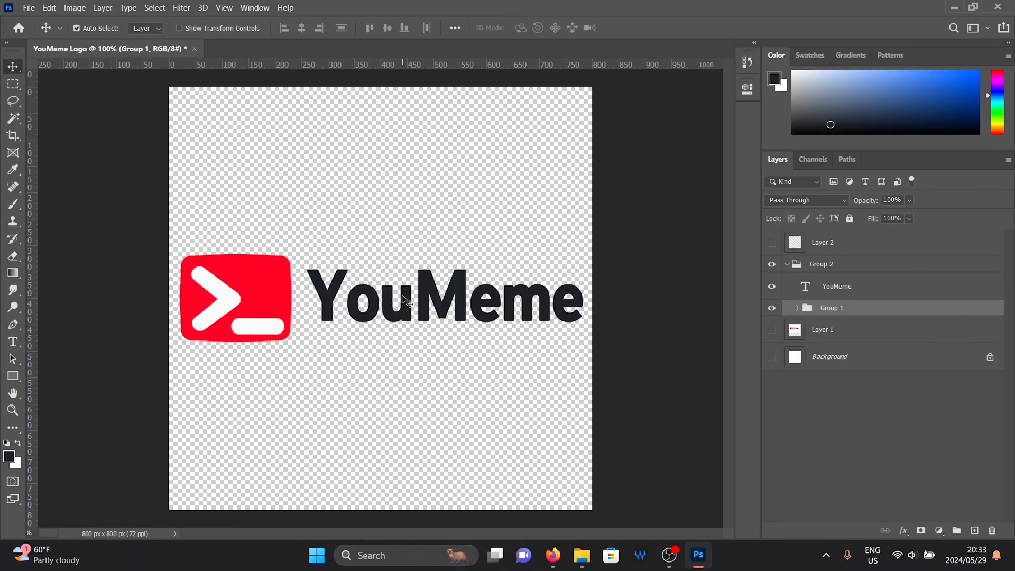
click(13, 136)
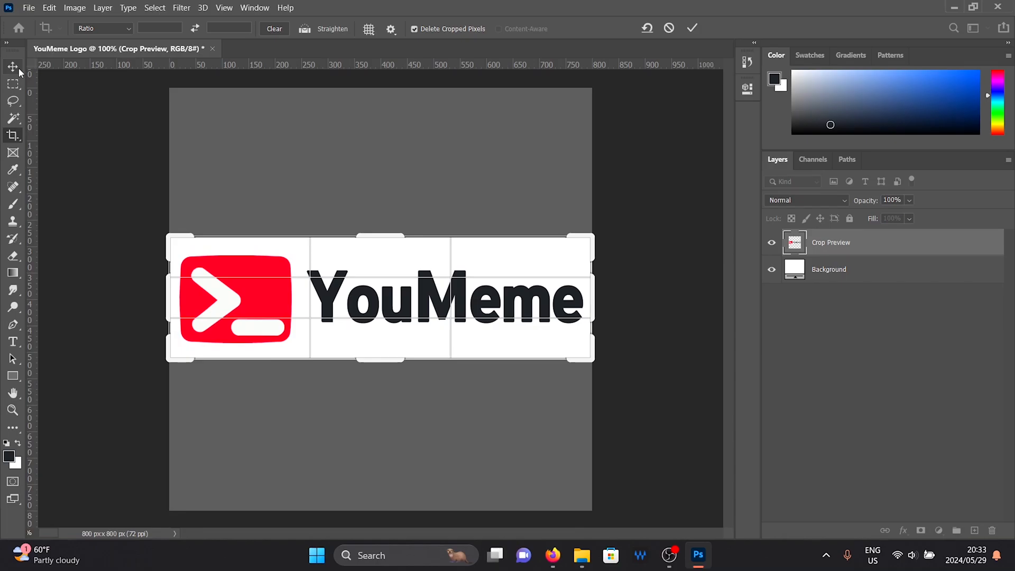